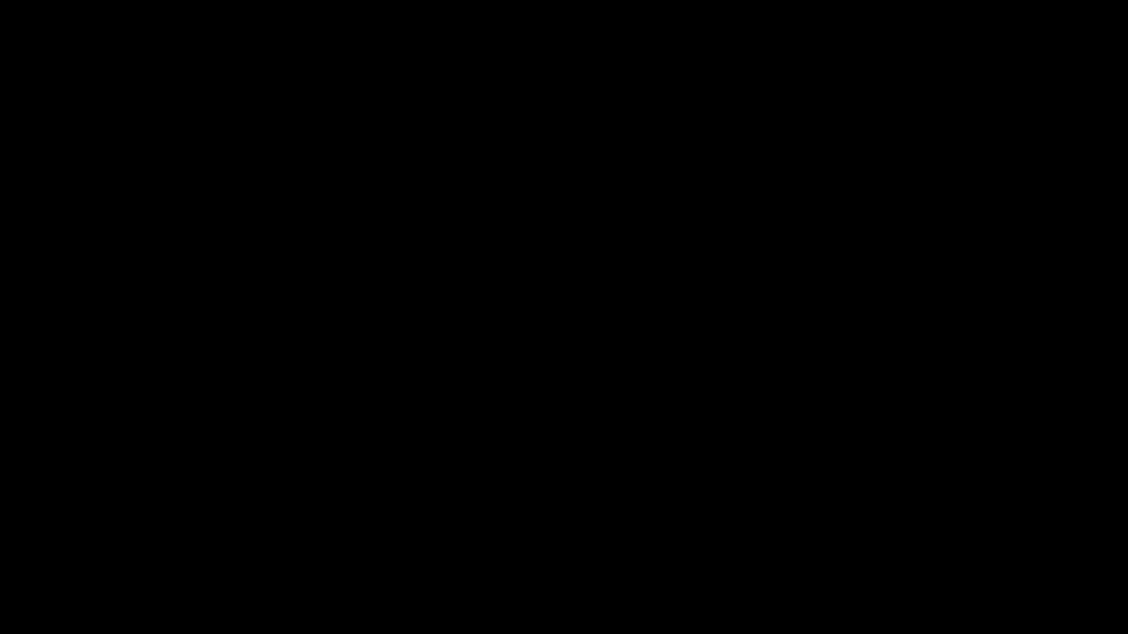
{"action": "left_click", "coordinate": [564, 317]}
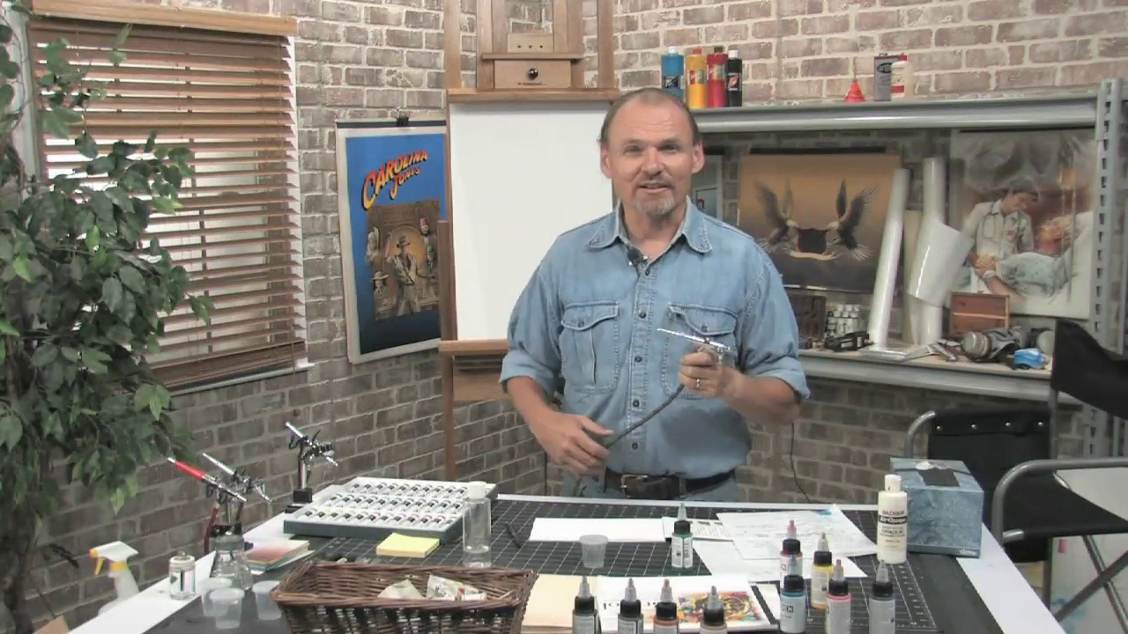